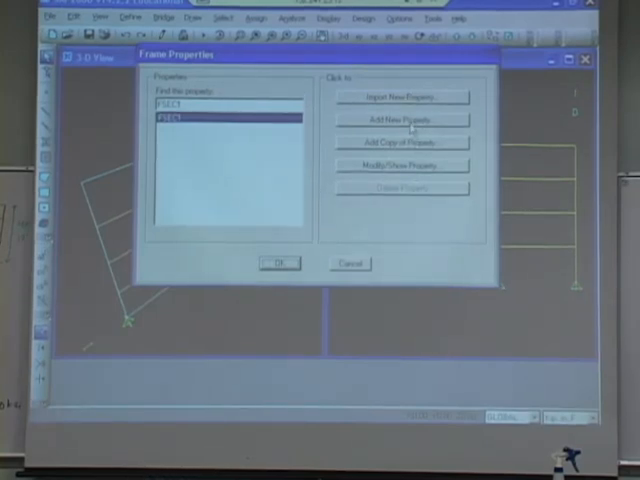
Add a new concrete frame section with a rectangular shape from the Frame Properties list
{"action": "left_click", "coordinate": [402, 119]}
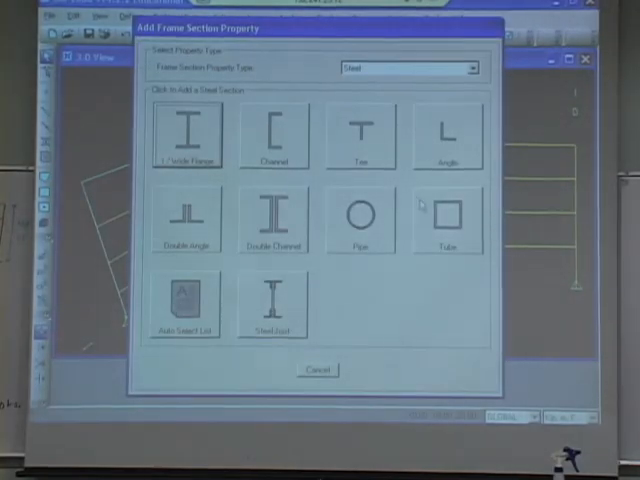
{"action": "left_click", "coordinate": [463, 67]}
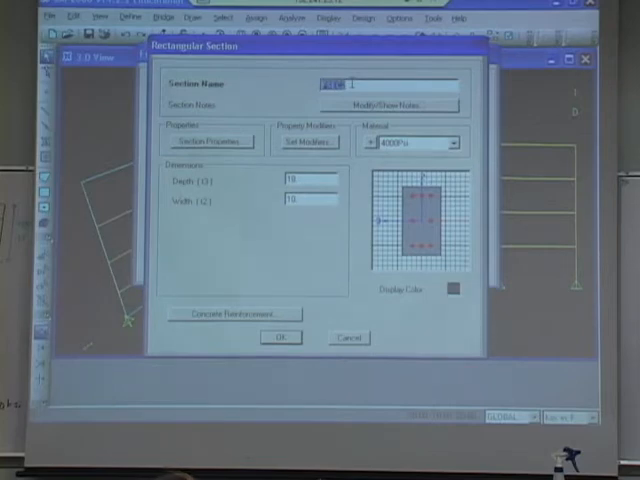
Name the section Beam in Conc material, 30 deep by 24 wide, and open its modifiers
{"action": "type", "text": "Beam"}
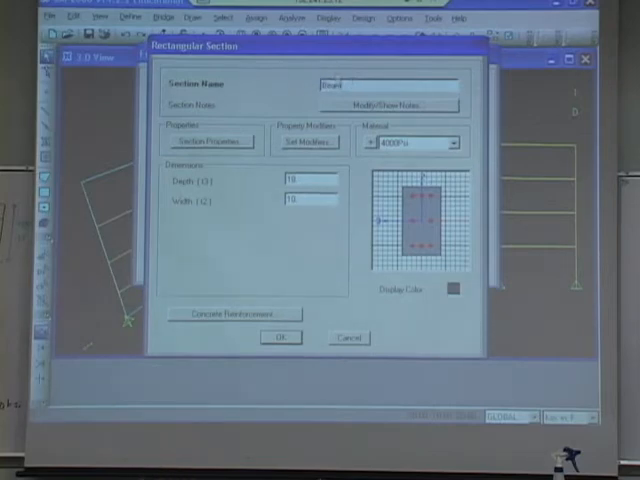
{"action": "left_click", "coordinate": [453, 146]}
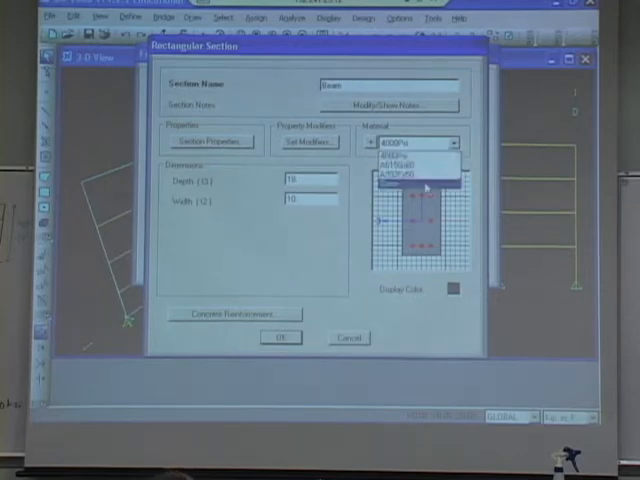
{"action": "left_click", "coordinate": [410, 143]}
{"action": "type", "text": "24"}
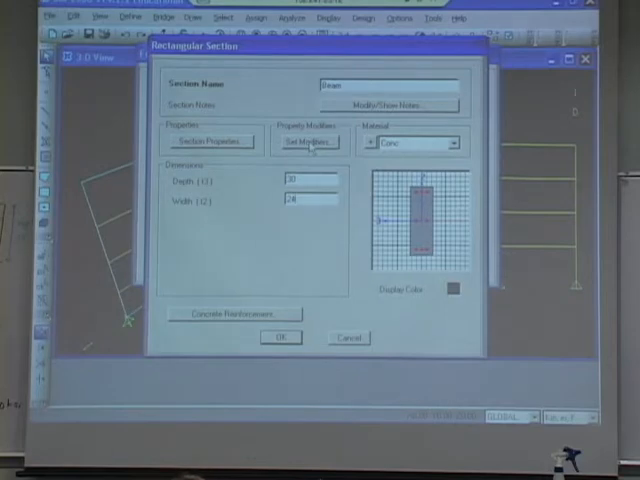
{"action": "left_click", "coordinate": [313, 142]}
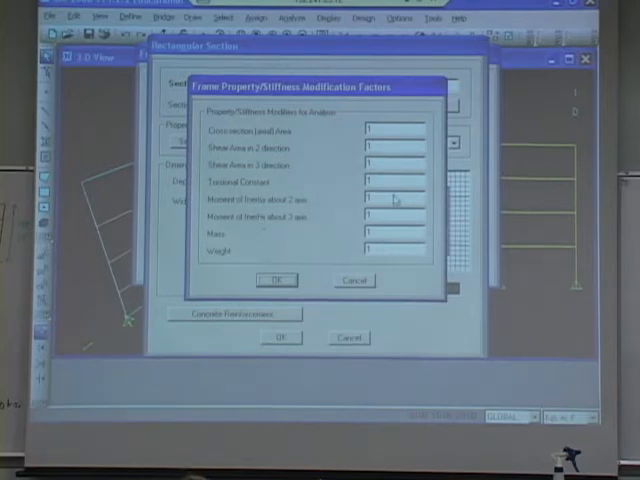
Enter 0.35 for Beam's inertia modifiers about the 2 and 3 axes and confirm
{"action": "left_click", "coordinate": [383, 198]}
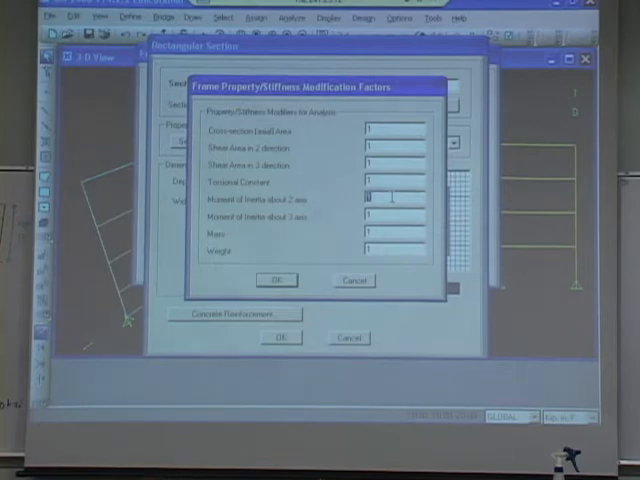
{"action": "type", "text": "0.35"}
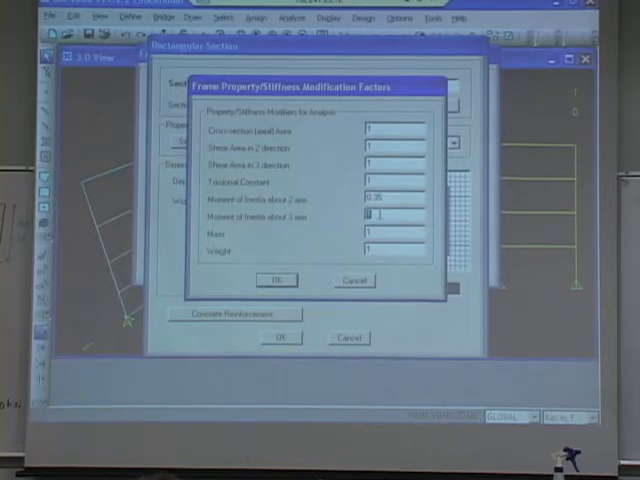
{"action": "type", "text": "0.35"}
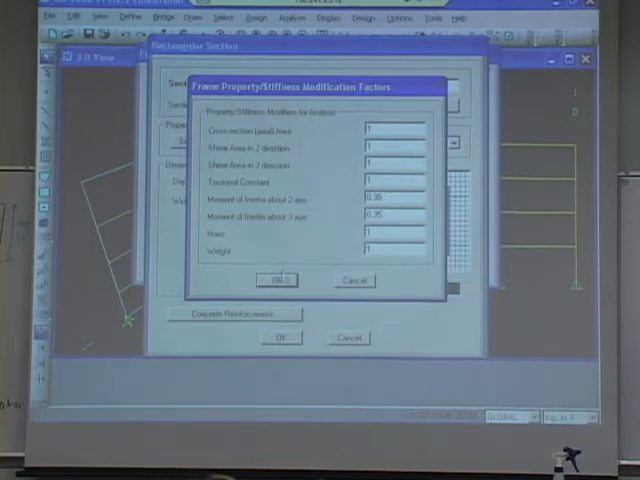
{"action": "left_click", "coordinate": [280, 278]}
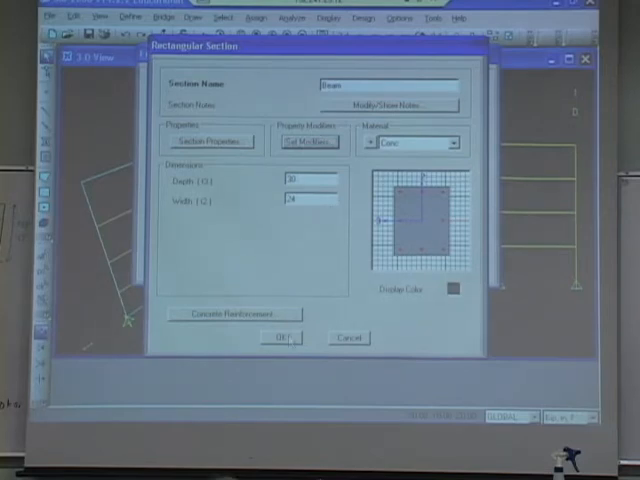
Save the Beam section to the list and start another new frame section
{"action": "left_click", "coordinate": [278, 339]}
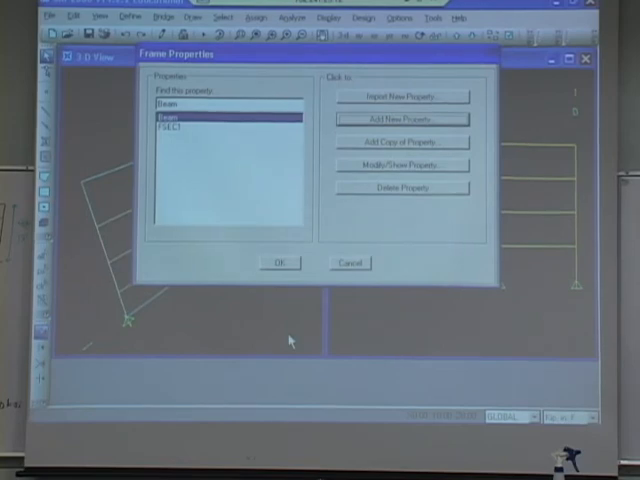
{"action": "left_click", "coordinate": [401, 119]}
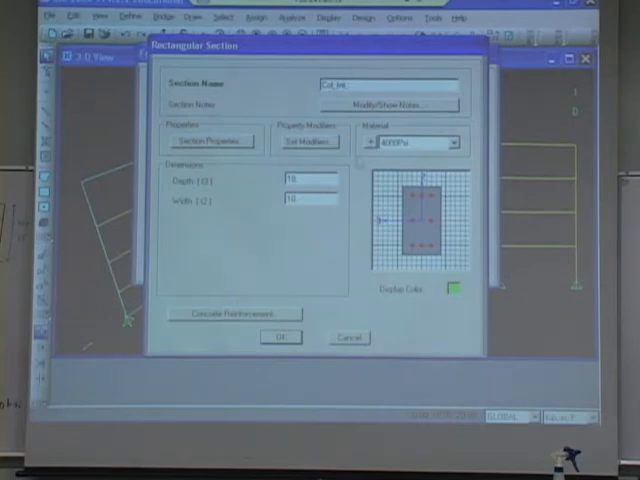
Define Col_Int in Conc with depth 34 and modifiers, then start a new rectangular concrete section
{"action": "left_click", "coordinate": [444, 142]}
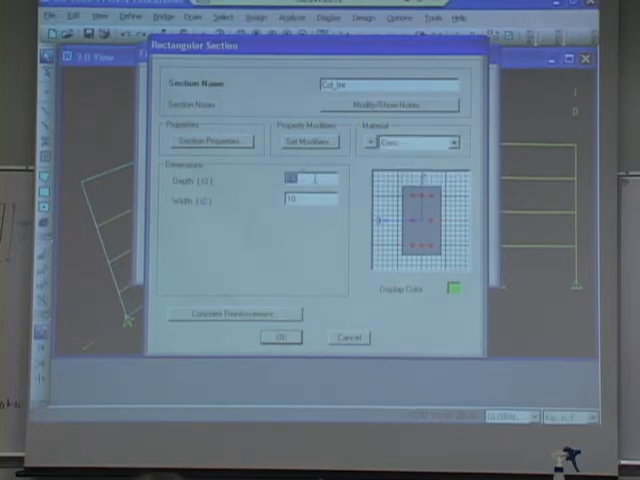
{"action": "type", "text": "34"}
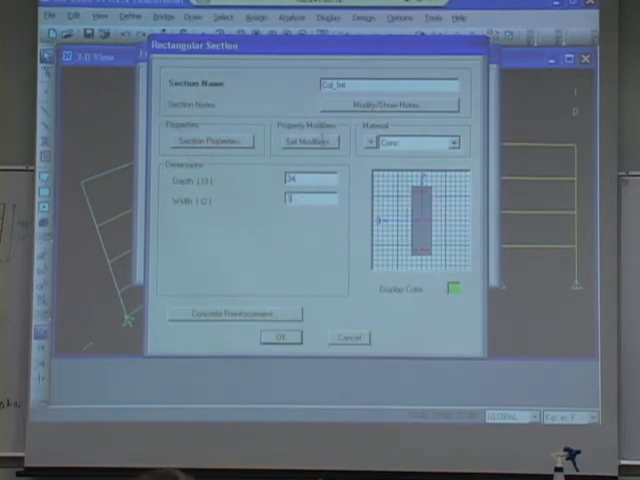
{"action": "left_click", "coordinate": [316, 141]}
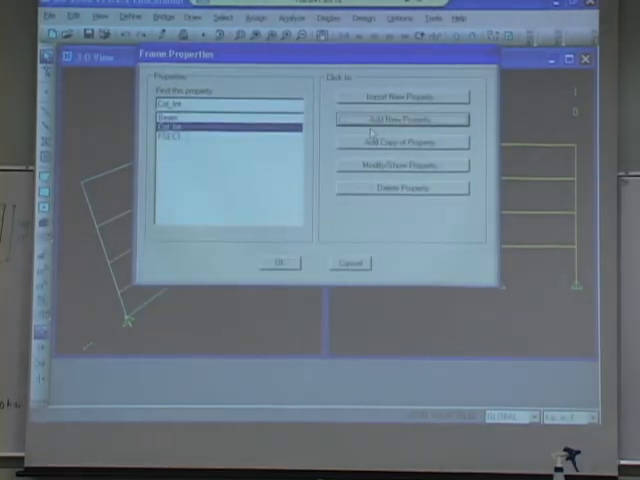
{"action": "left_click", "coordinate": [401, 119]}
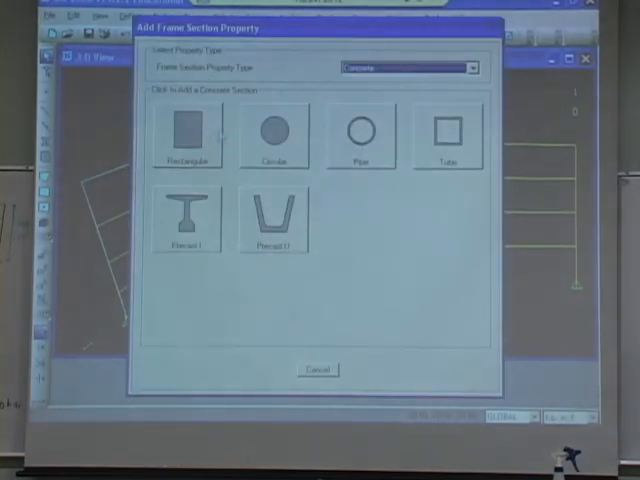
{"action": "left_click", "coordinate": [186, 130]}
{"action": "type", "text": "Col_Ex"}
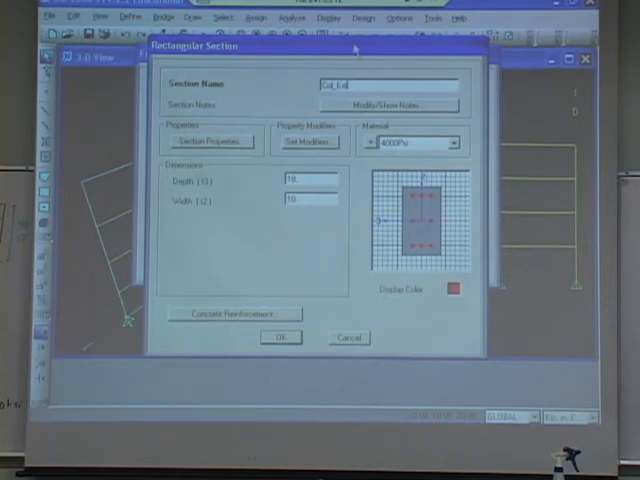
Make Col_Ext a 30 by 30 Conc section with 0.5 inertia modifiers about axes 2 and 3
{"action": "left_click", "coordinate": [425, 143]}
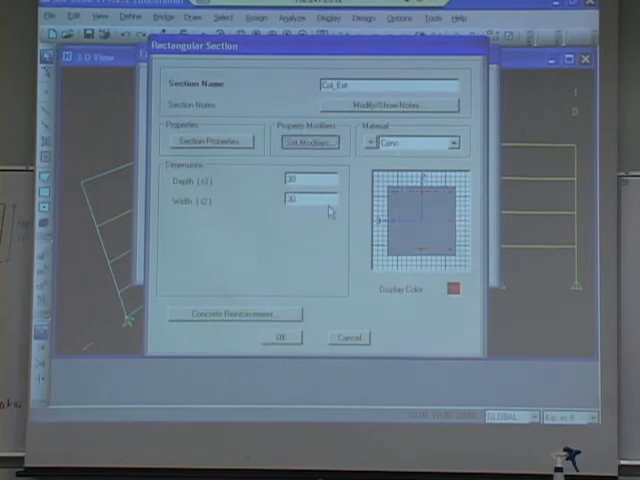
{"action": "left_click", "coordinate": [291, 143]}
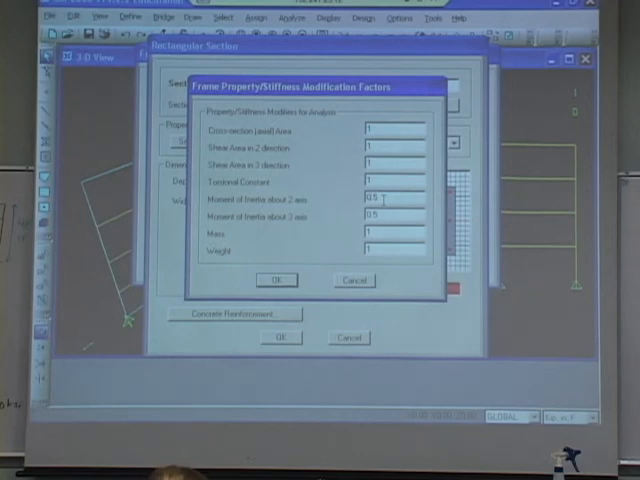
Confirm Col_Ext's modifiers and close the Frame Properties list holding Beam, Col_Ext and Col_Int
{"action": "left_click", "coordinate": [277, 280]}
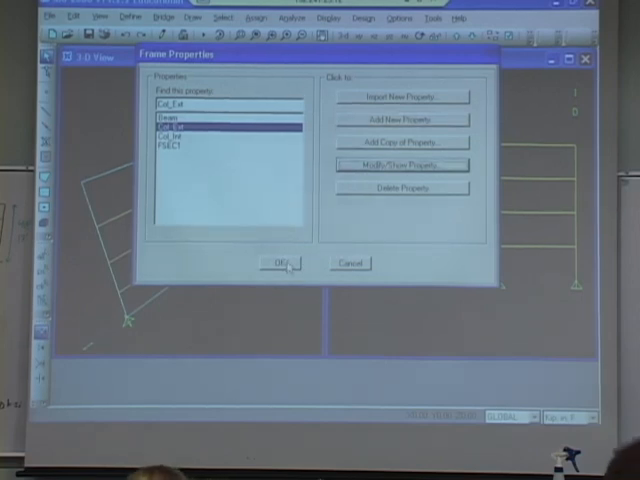
{"action": "left_click", "coordinate": [282, 263]}
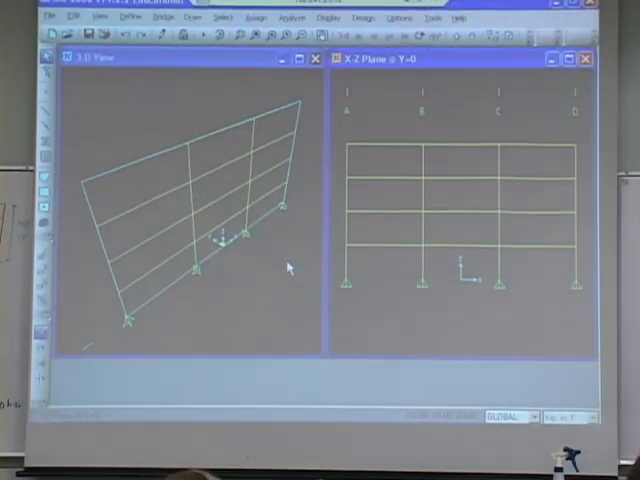